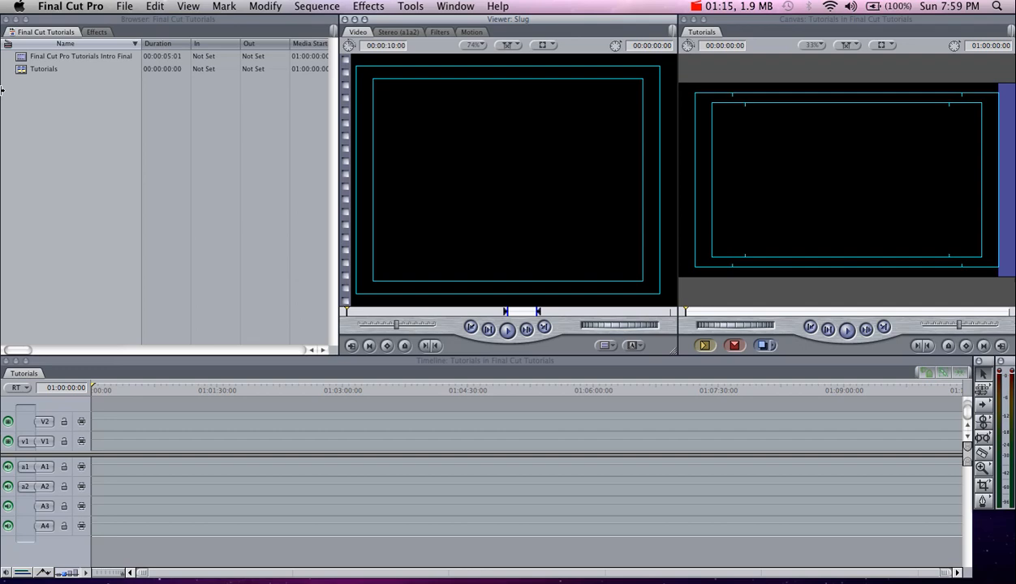
Browse the application menu, dismiss it, then open the File menu for Log and Transfer
click(70, 6)
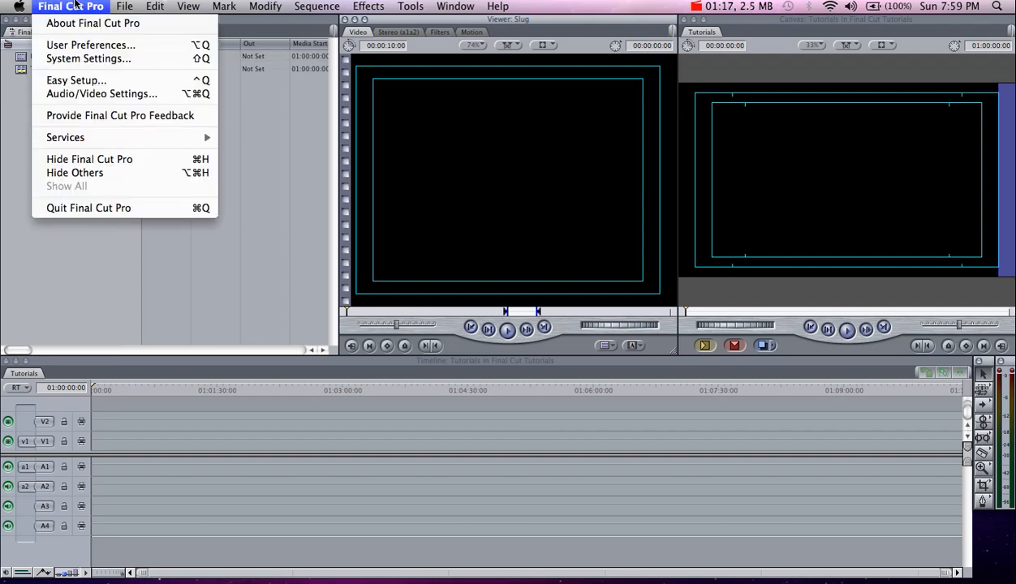
mouse_move(87, 80)
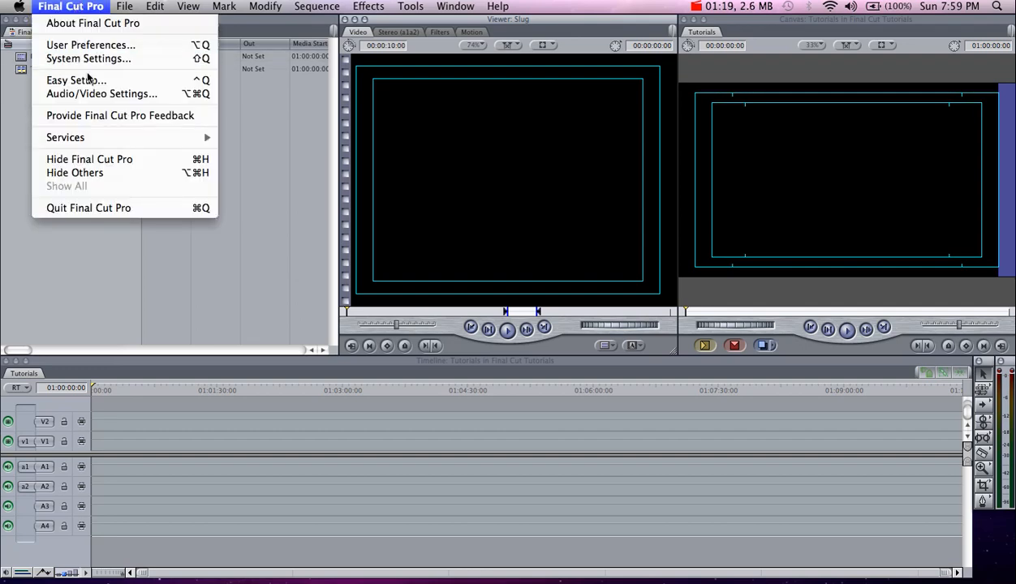
click(517, 246)
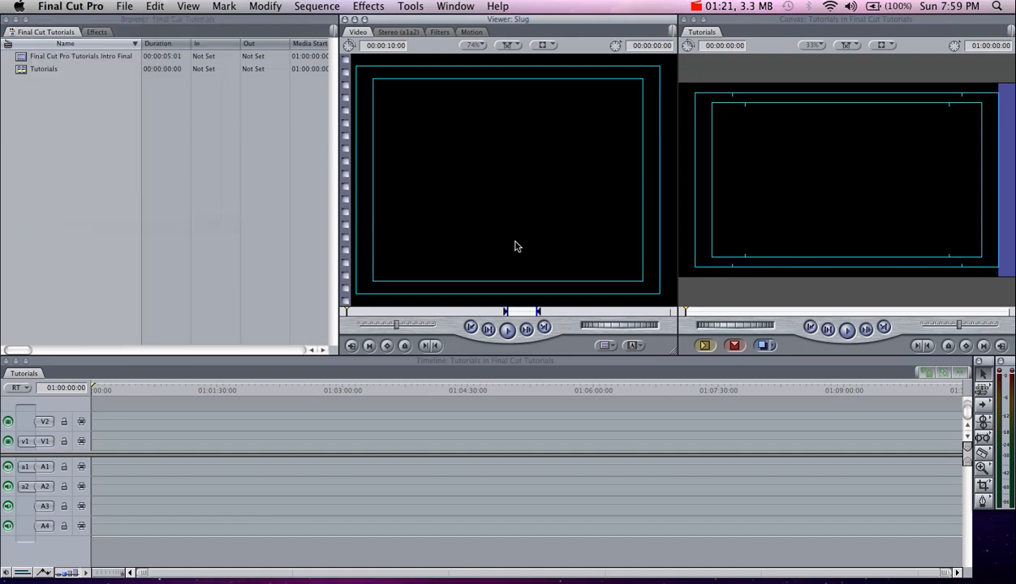
mouse_move(475, 190)
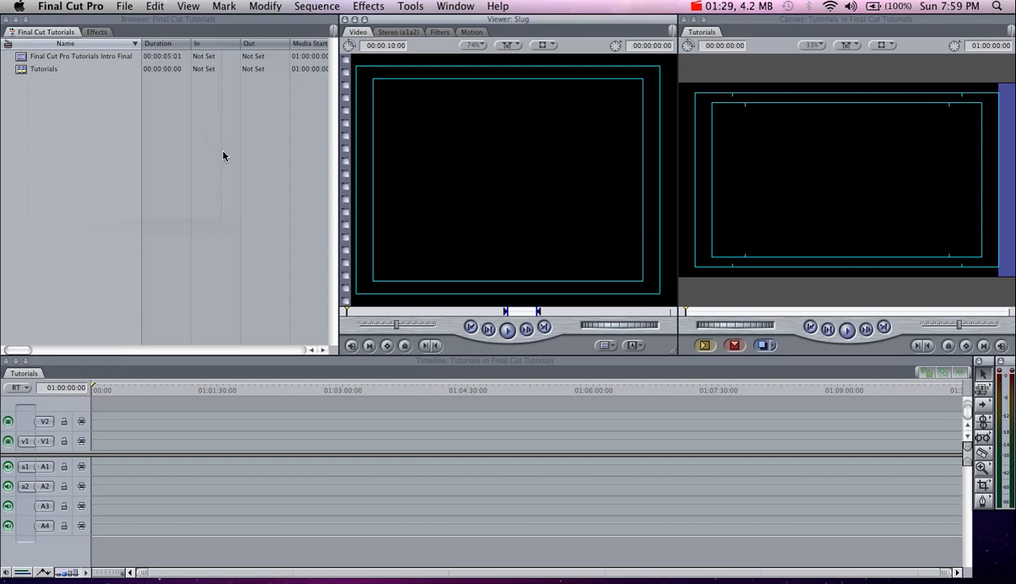
click(124, 6)
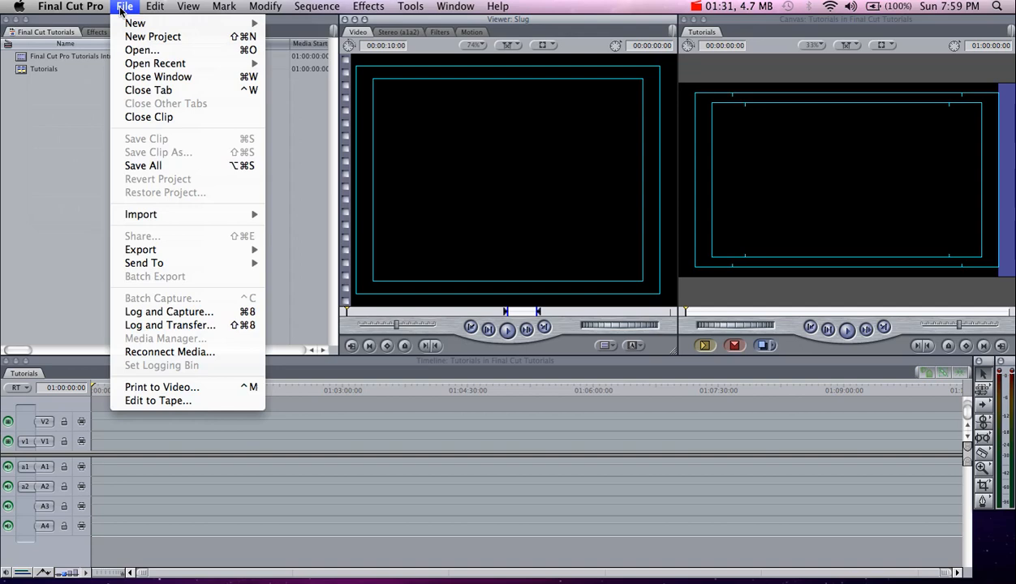
mouse_move(225, 339)
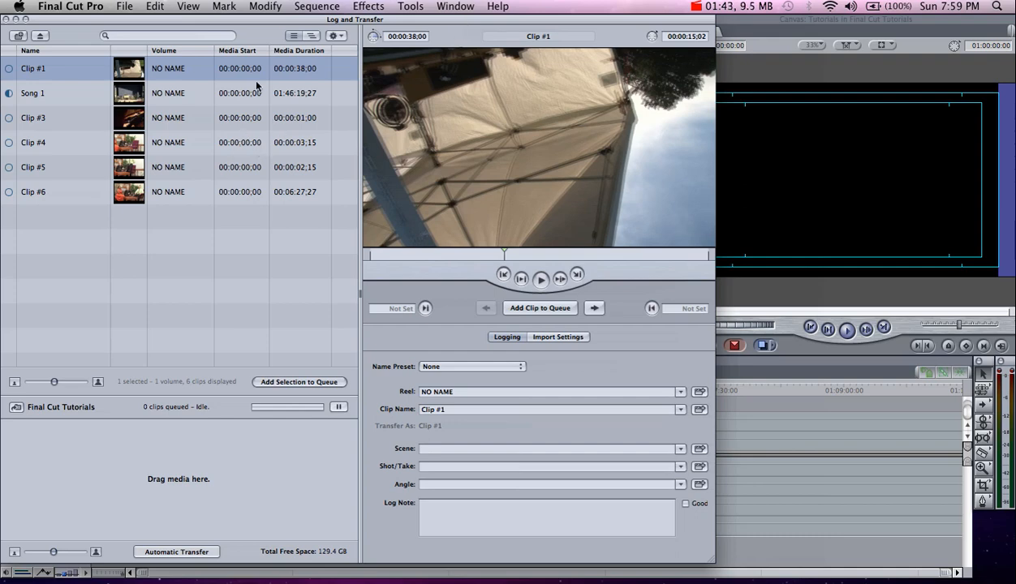
mouse_move(180, 129)
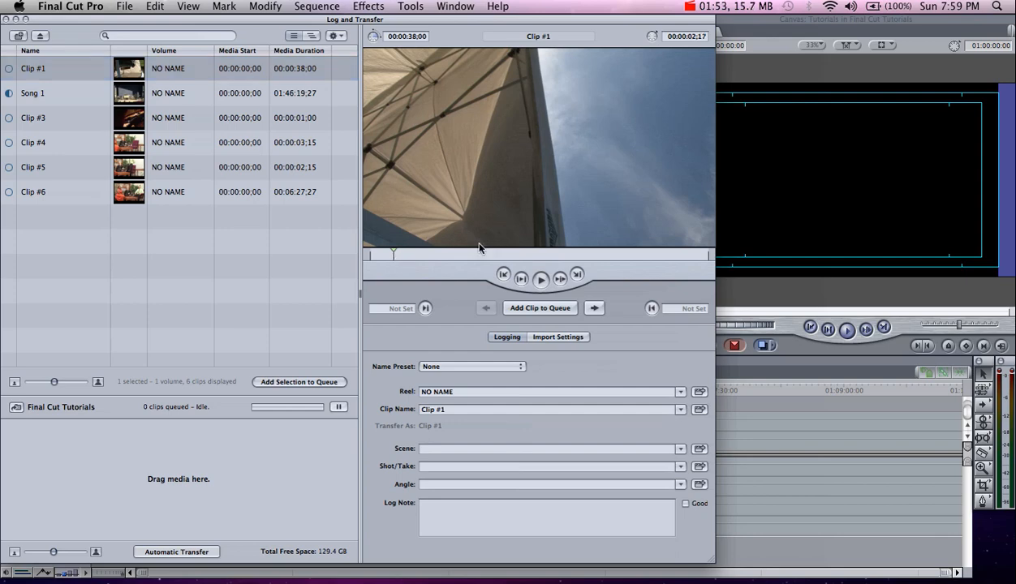
Select Song 1 and mark its excerpt from 01:10:30:23 to 01:12:46:26
click(33, 92)
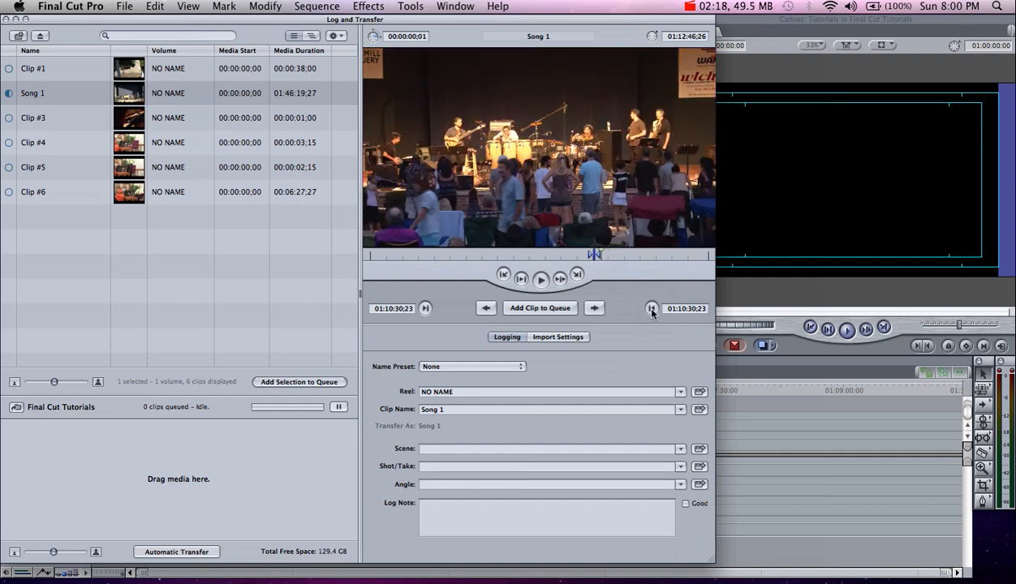
click(651, 308)
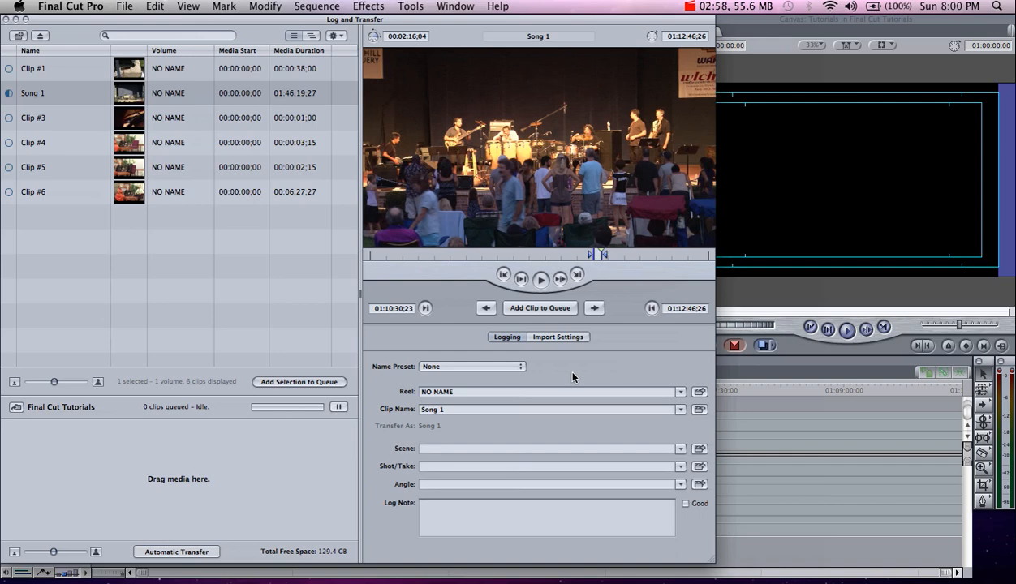
mouse_move(467, 210)
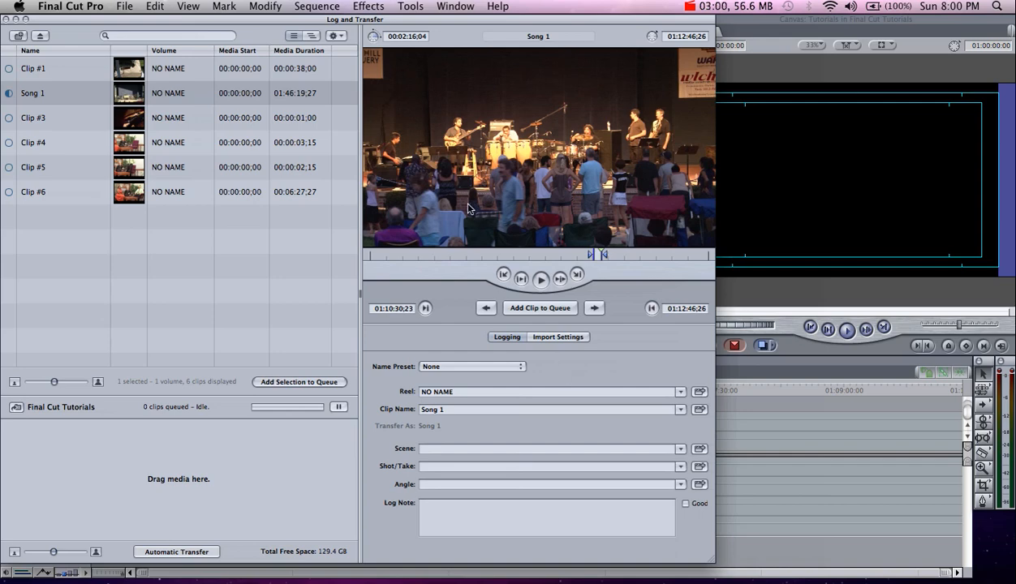
mouse_move(660, 315)
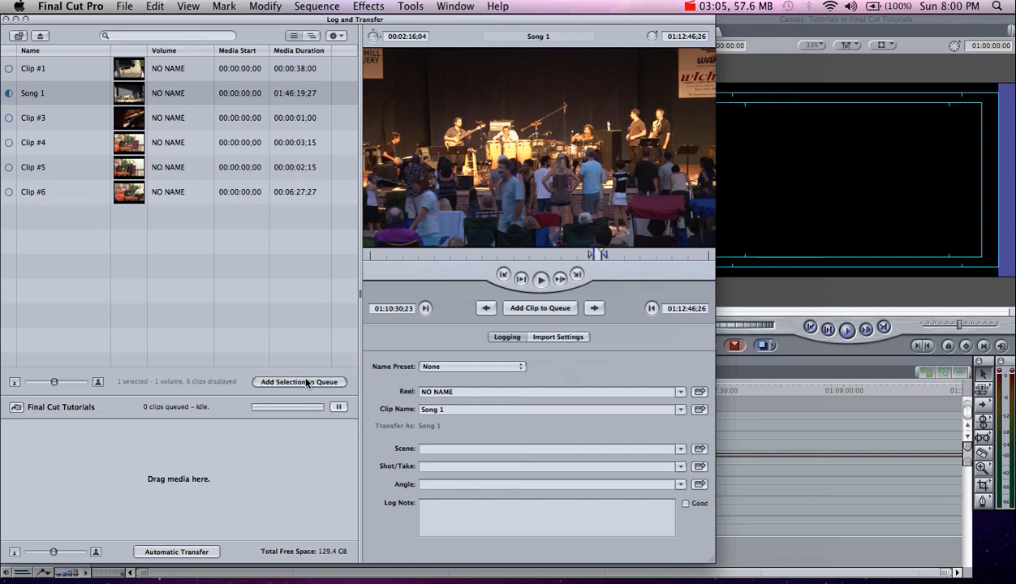
Queue trimmed Song 1 for transfer and select the imported 00:02:16:04 clip in the Browser
click(299, 382)
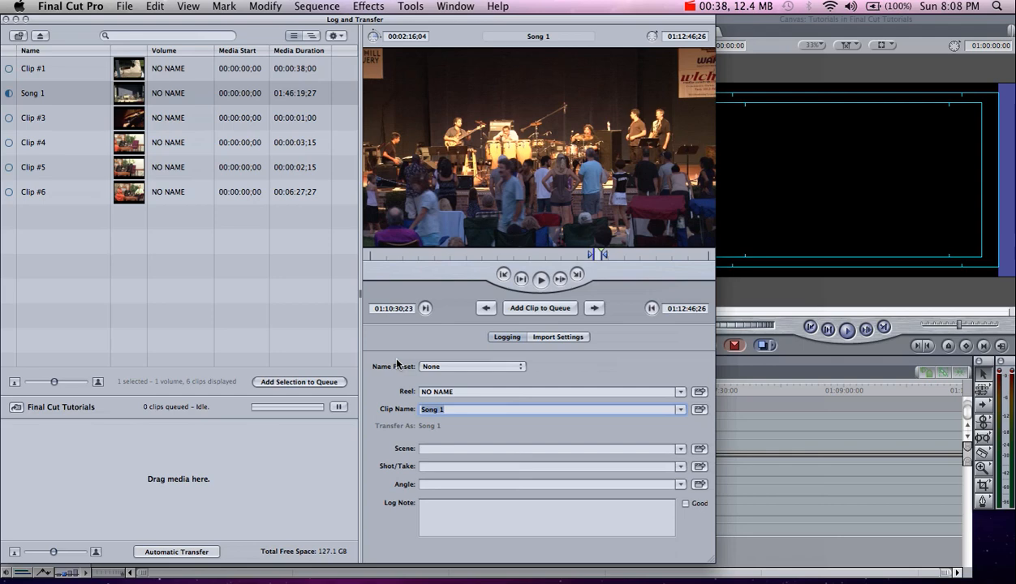
mouse_move(305, 454)
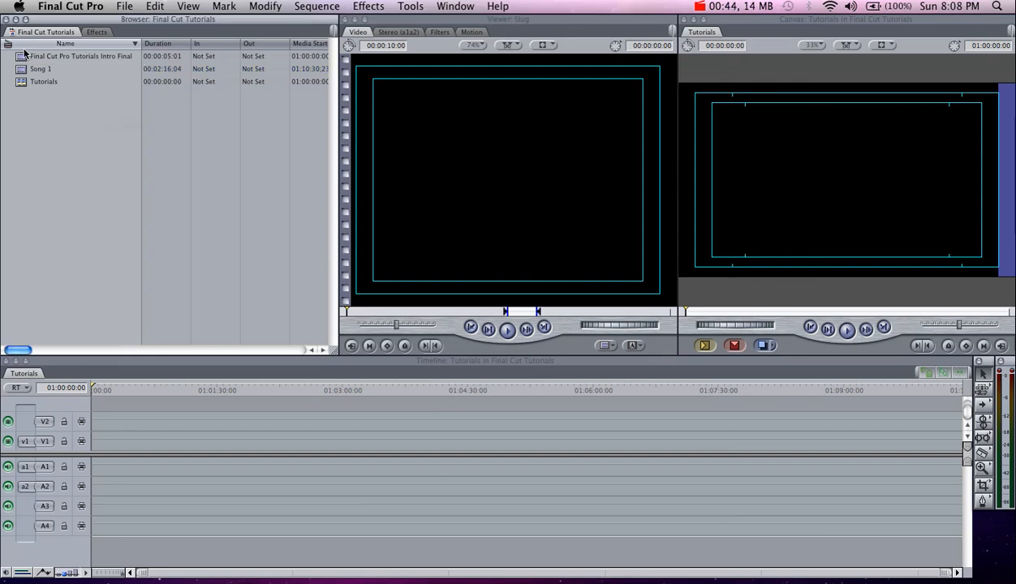
click(40, 69)
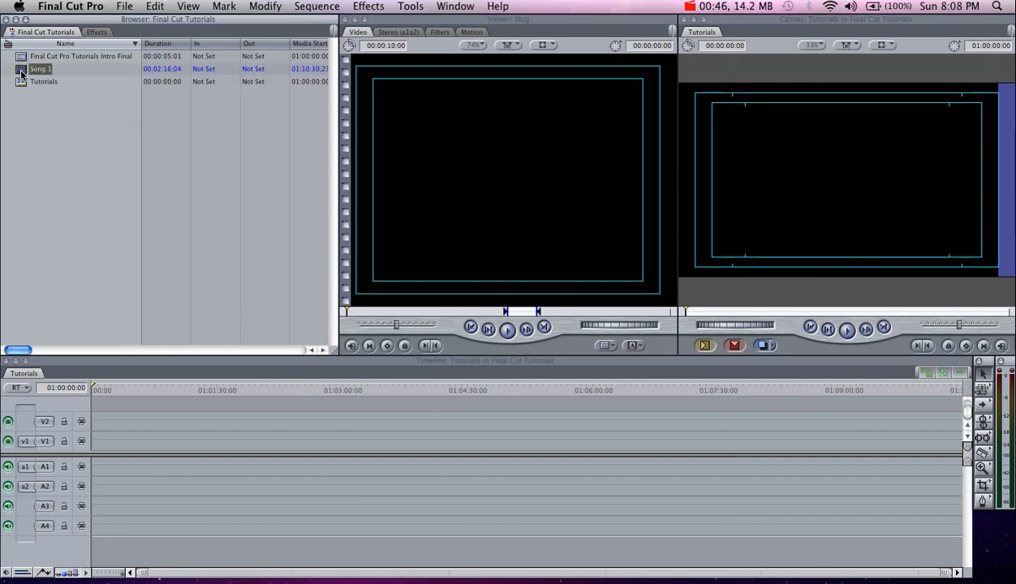